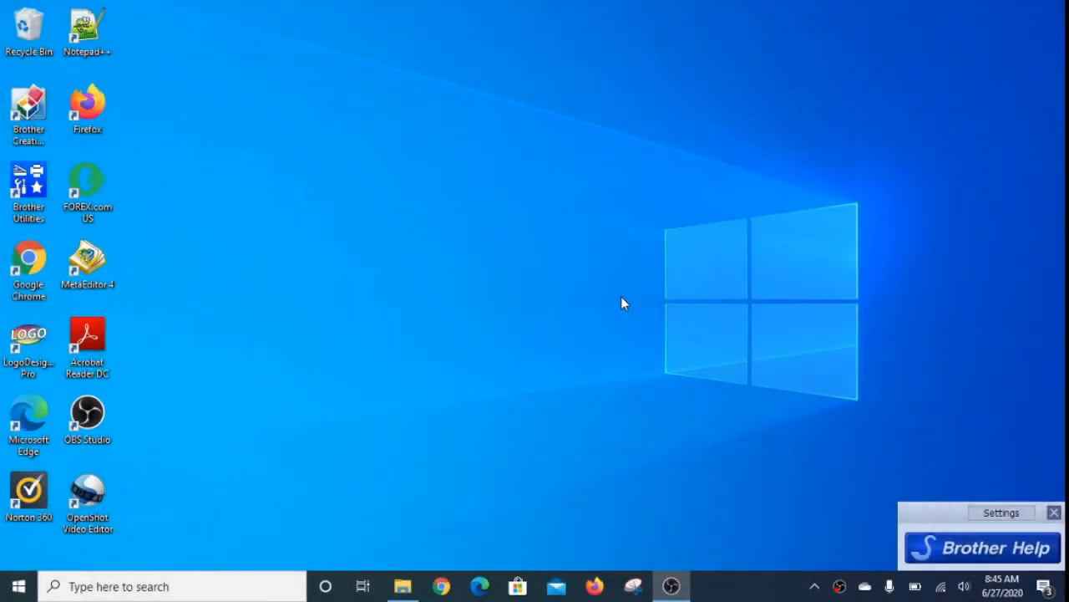
pyautogui.moveTo(415, 306)
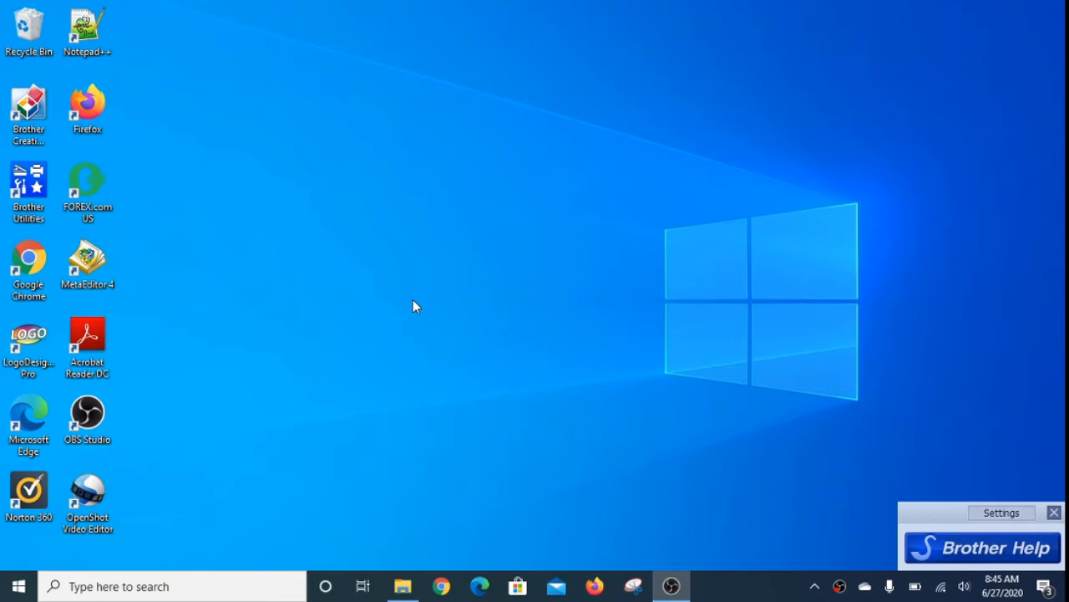
# Launch the FOREX.com MetaTrader 4 terminal from its desktop shortcut onto the GBPUSD,H1 chart
pyautogui.click(87, 188)
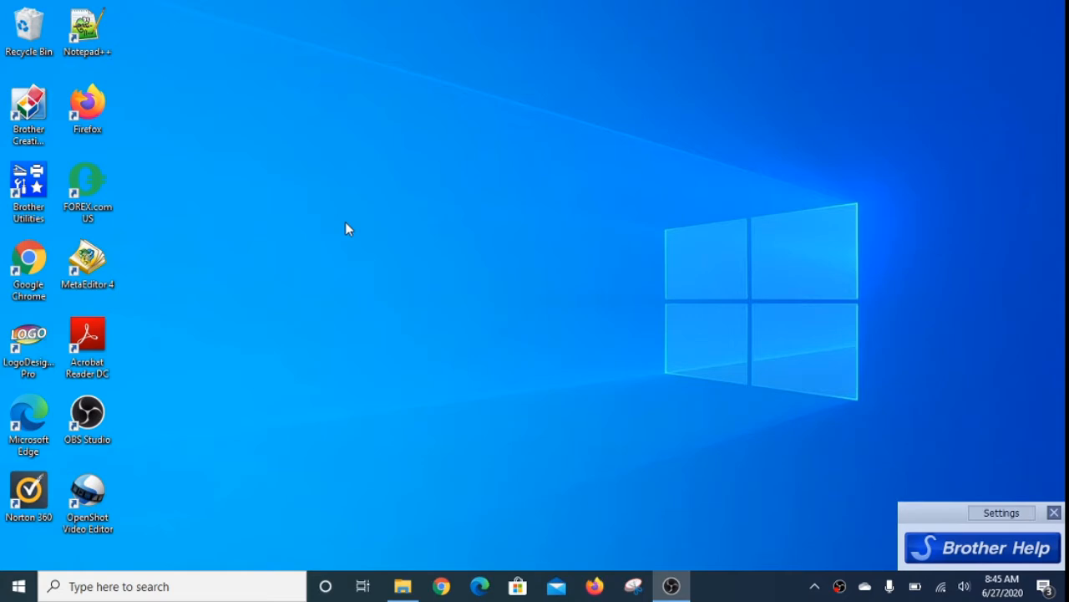
pyautogui.click(87, 187)
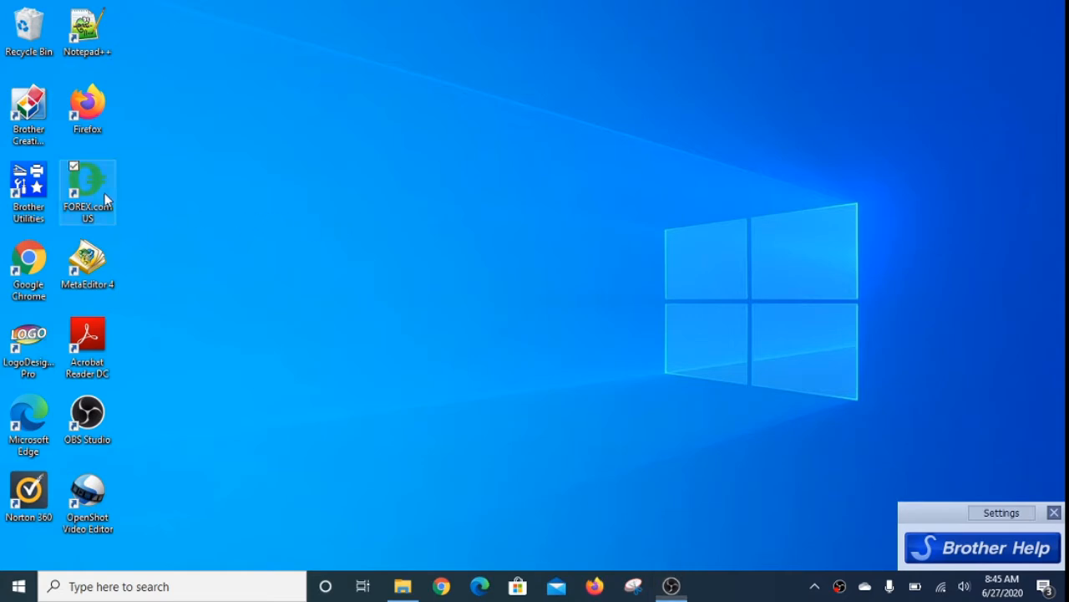
pyautogui.moveTo(87, 187)
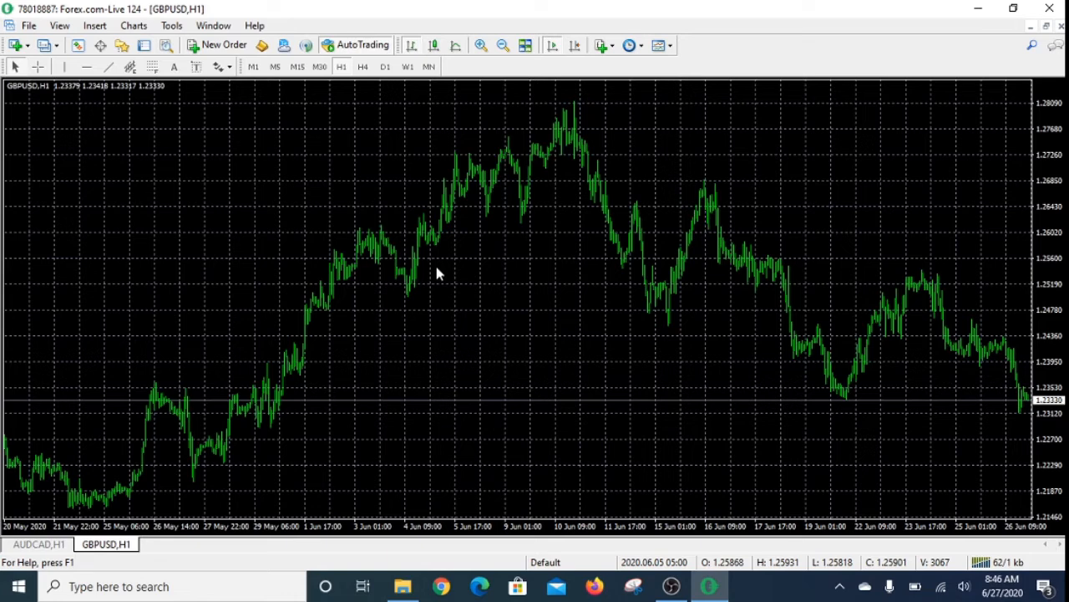
pyautogui.moveTo(260, 305)
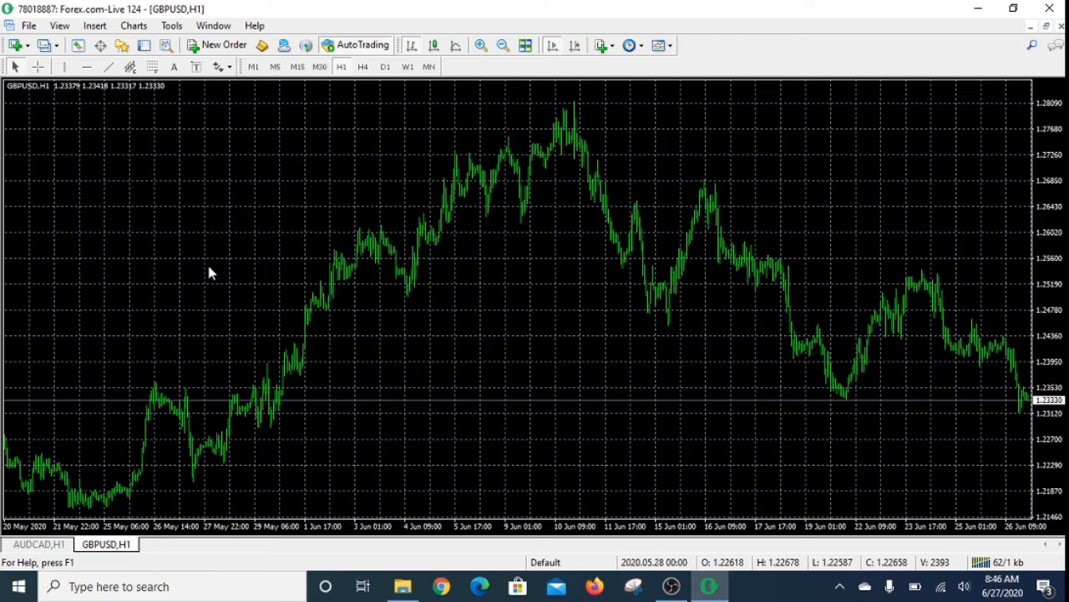
pyautogui.moveTo(248, 327)
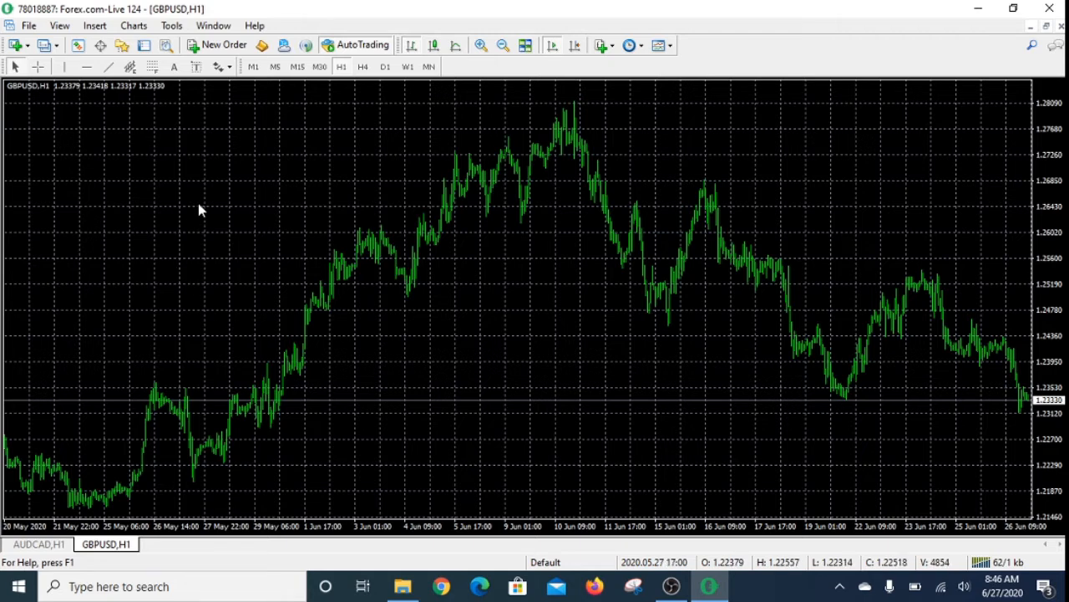
pyautogui.moveTo(200, 330)
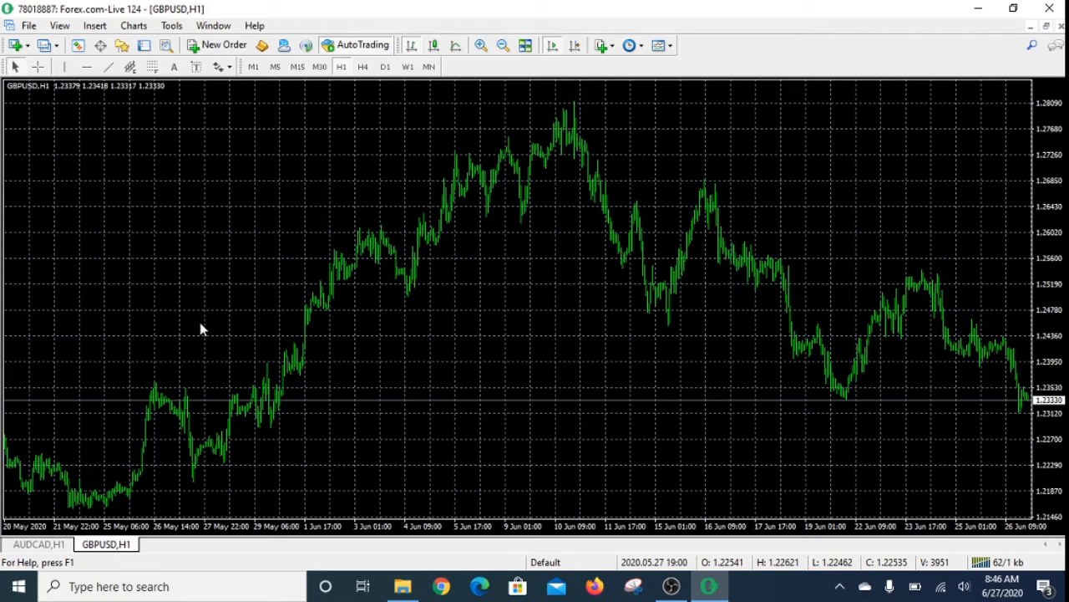
pyautogui.moveTo(232, 257)
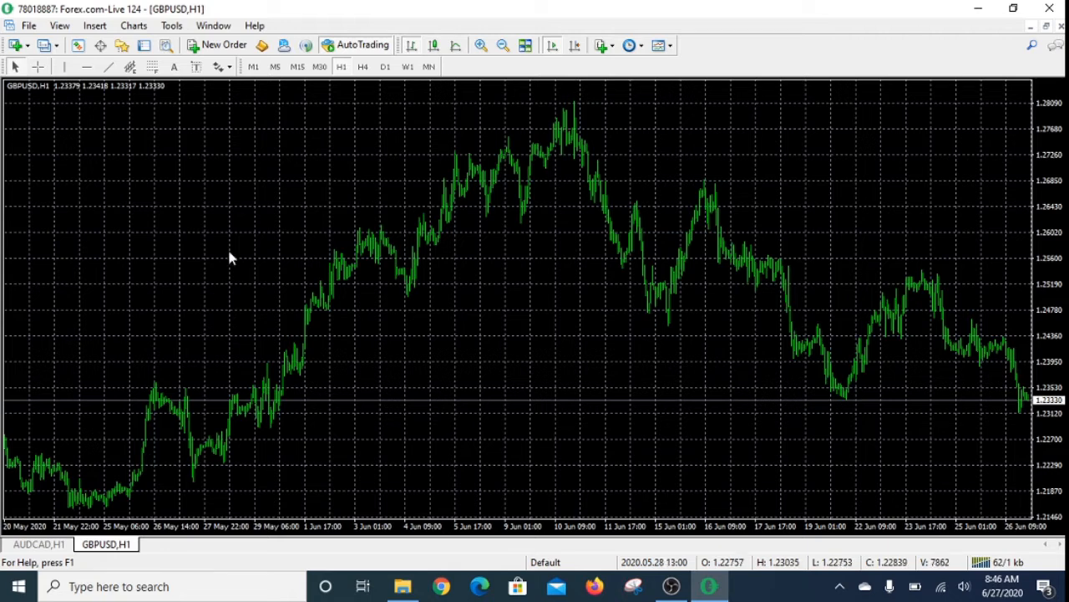
pyautogui.moveTo(173, 181)
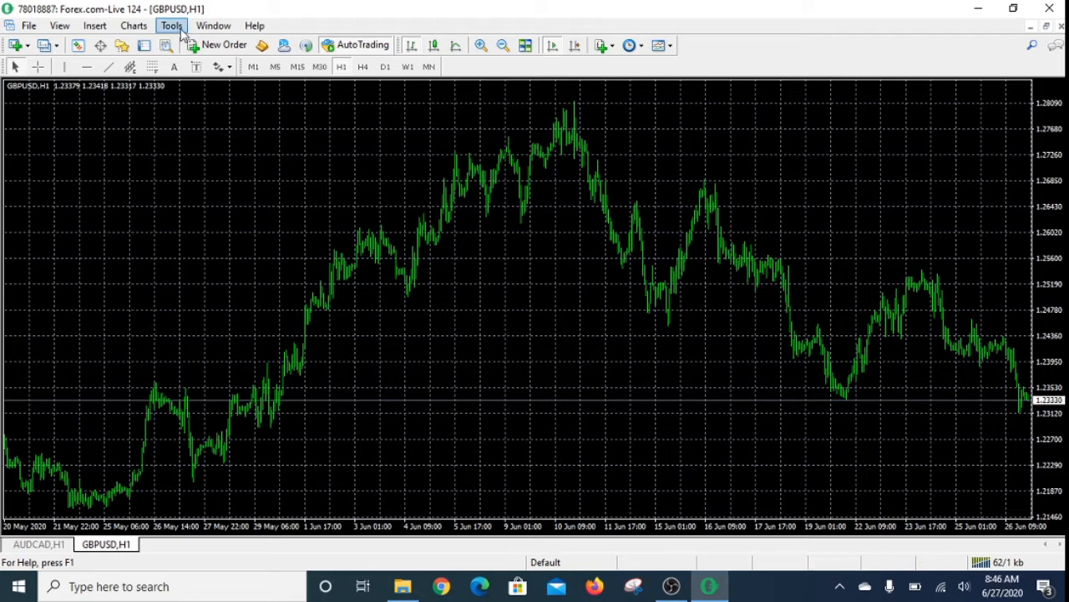
# Reach the Notifications page of Tools > Options, where push notifications are still disabled
pyautogui.click(170, 25)
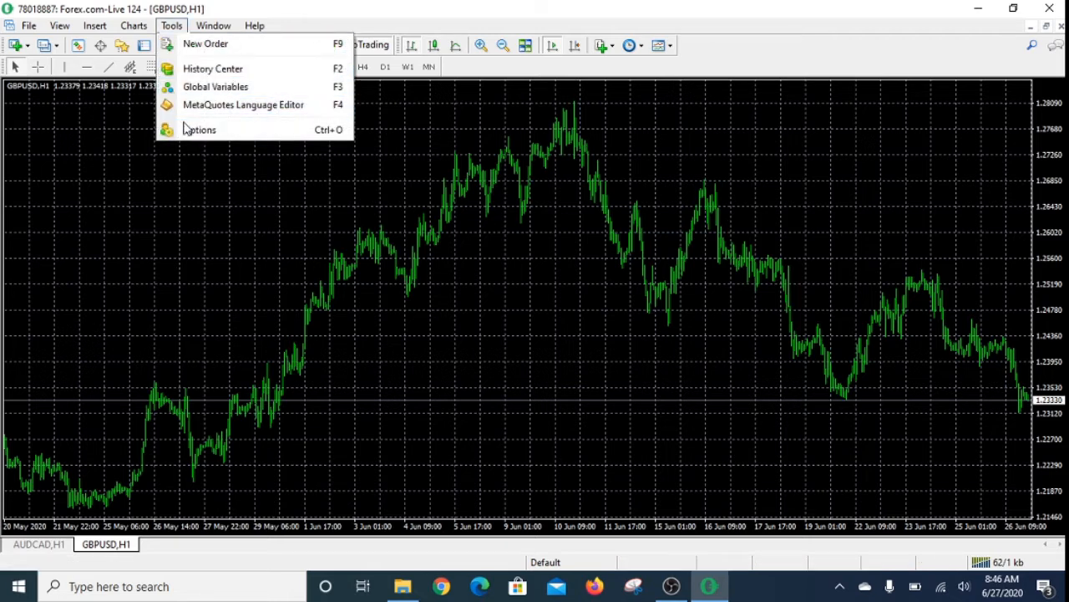
pyautogui.click(199, 131)
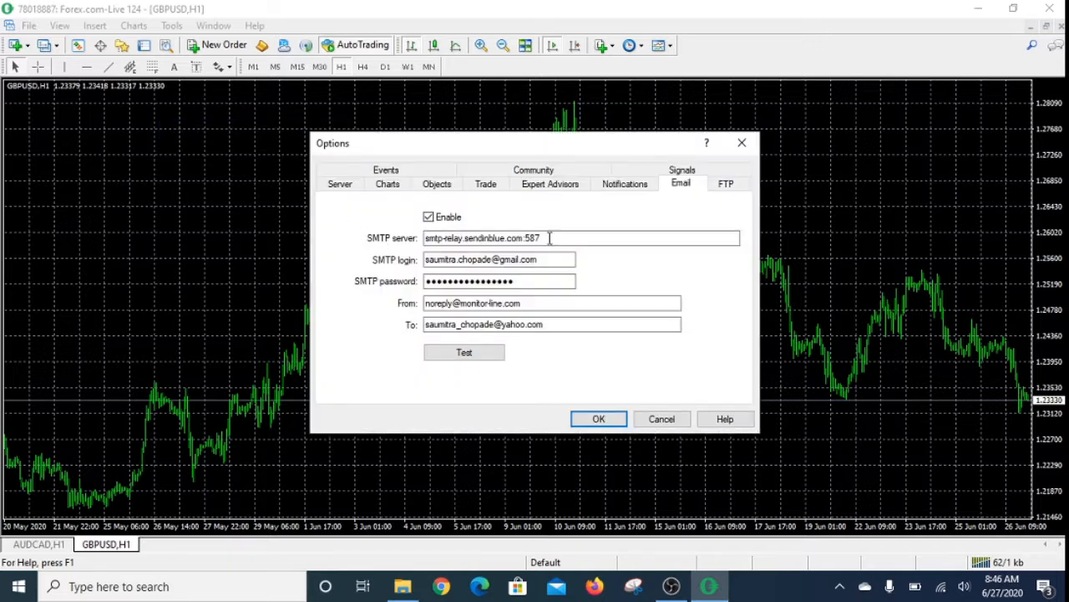
pyautogui.click(625, 182)
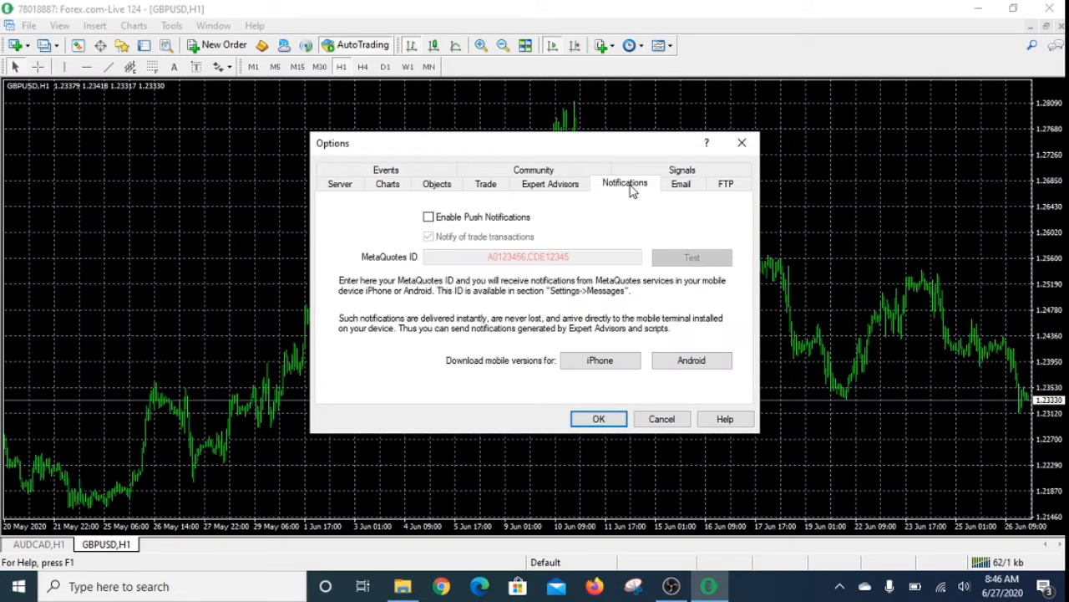
pyautogui.moveTo(650, 200)
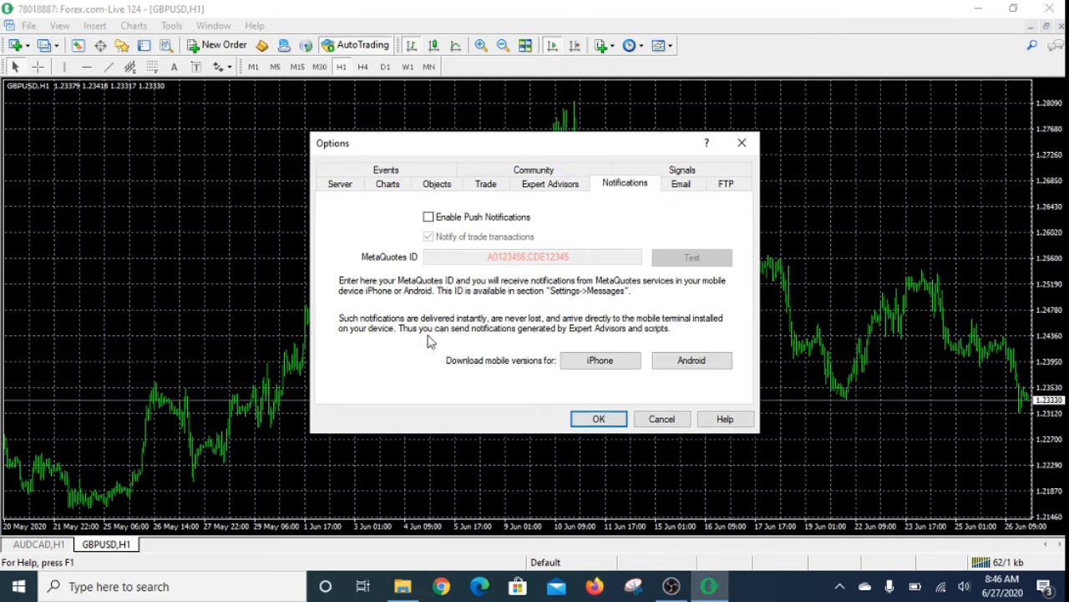
pyautogui.moveTo(410, 327)
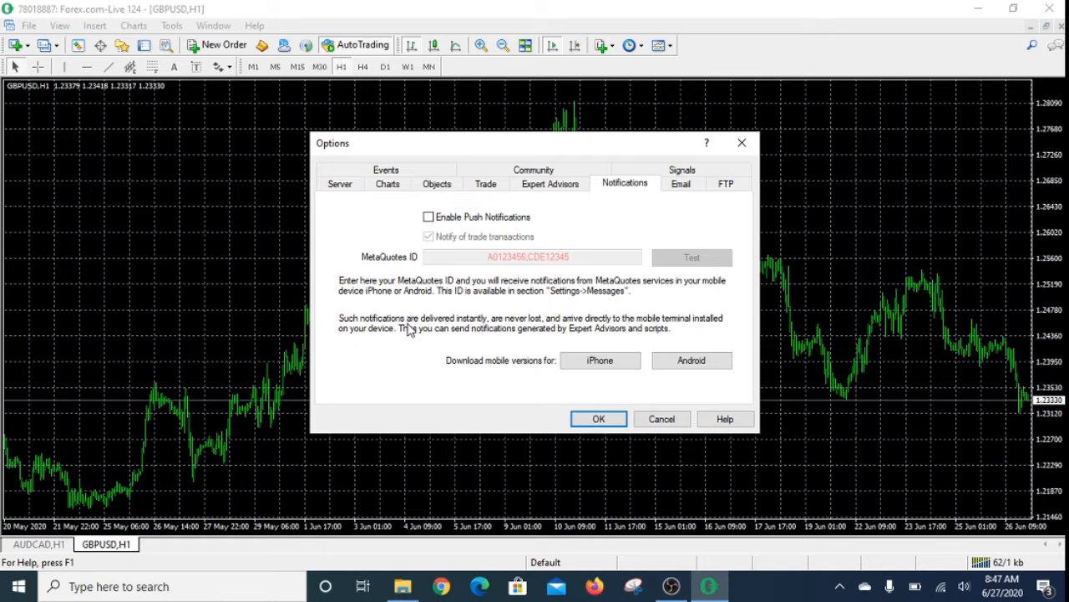
pyautogui.moveTo(392, 317)
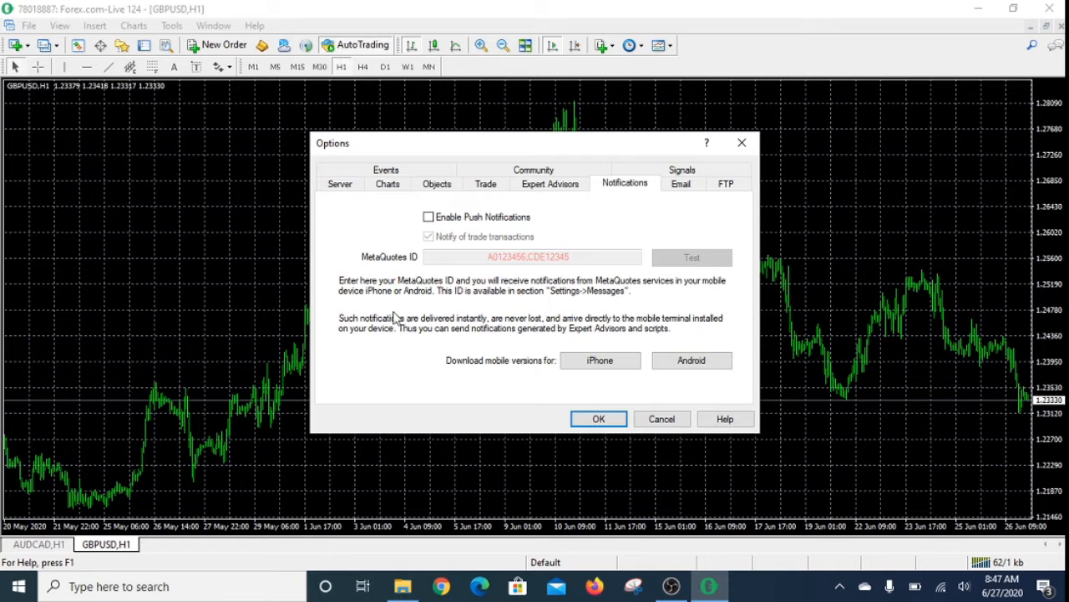
pyautogui.moveTo(538, 338)
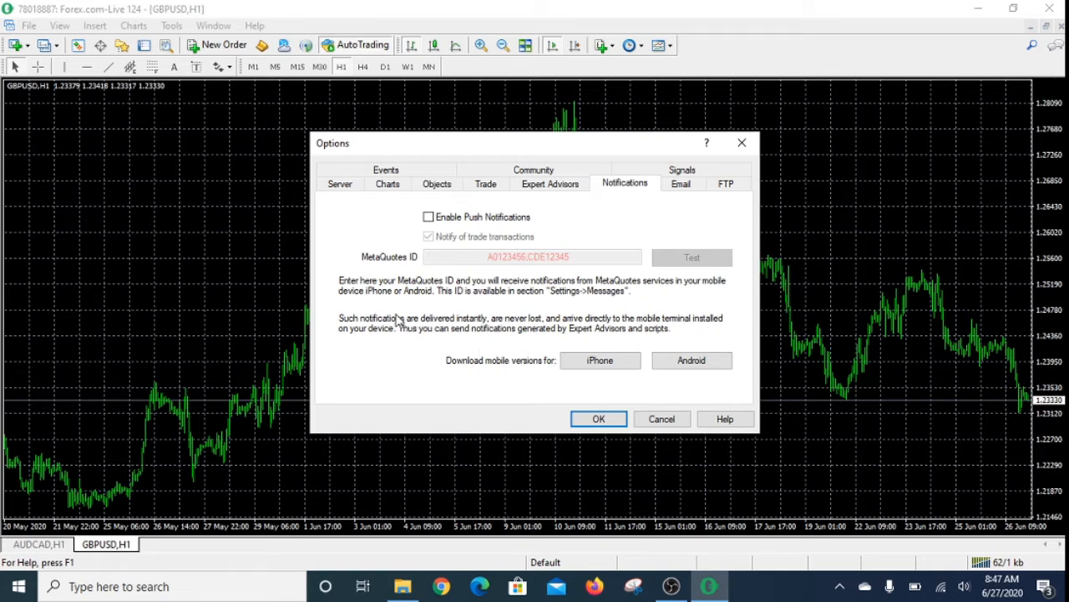
pyautogui.moveTo(434, 291)
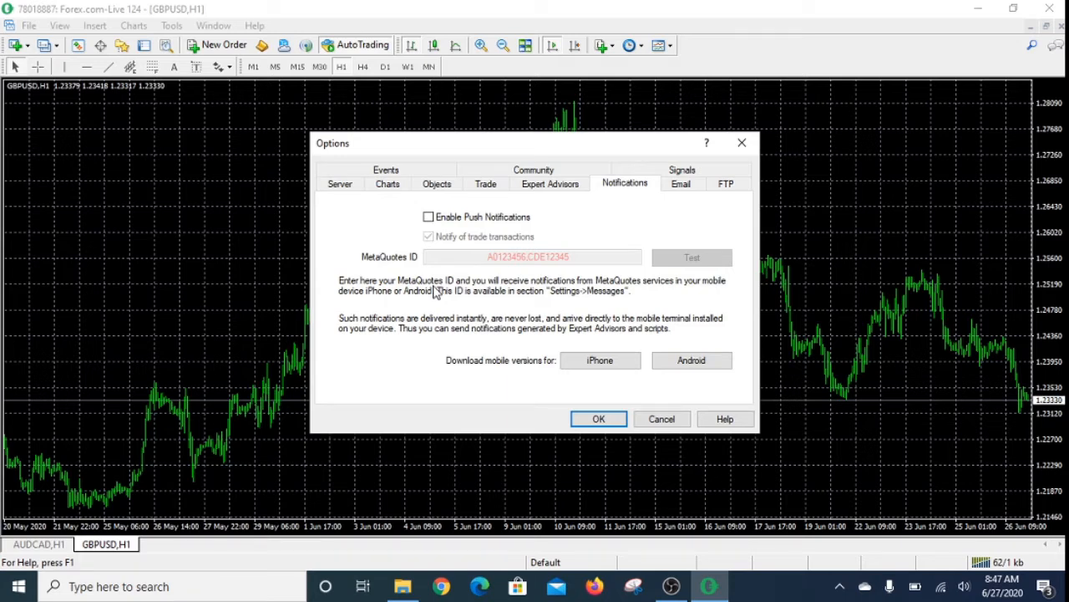
pyautogui.moveTo(567, 316)
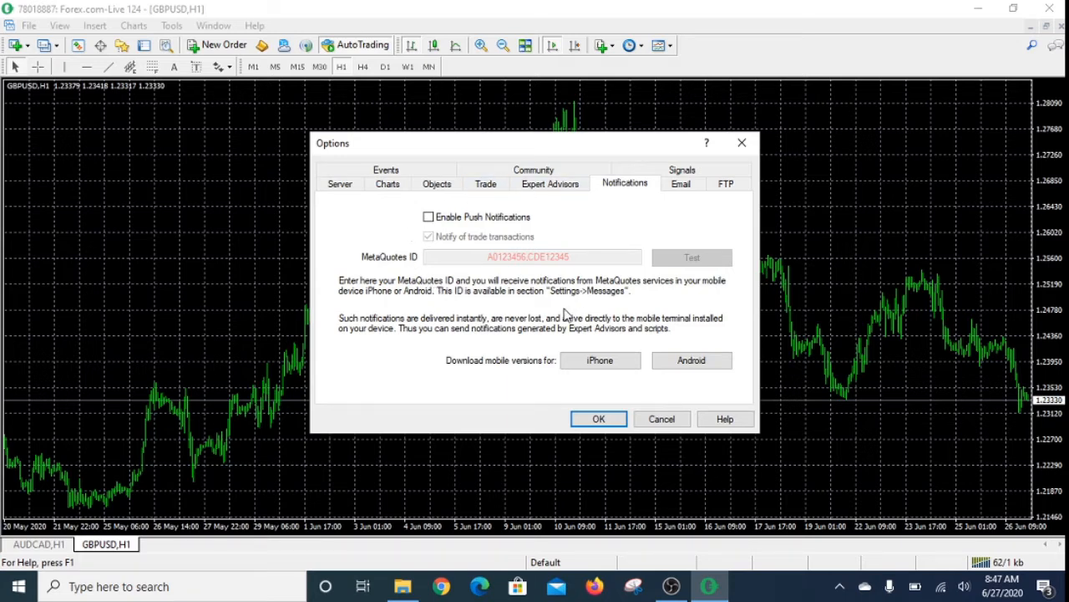
pyautogui.moveTo(468, 325)
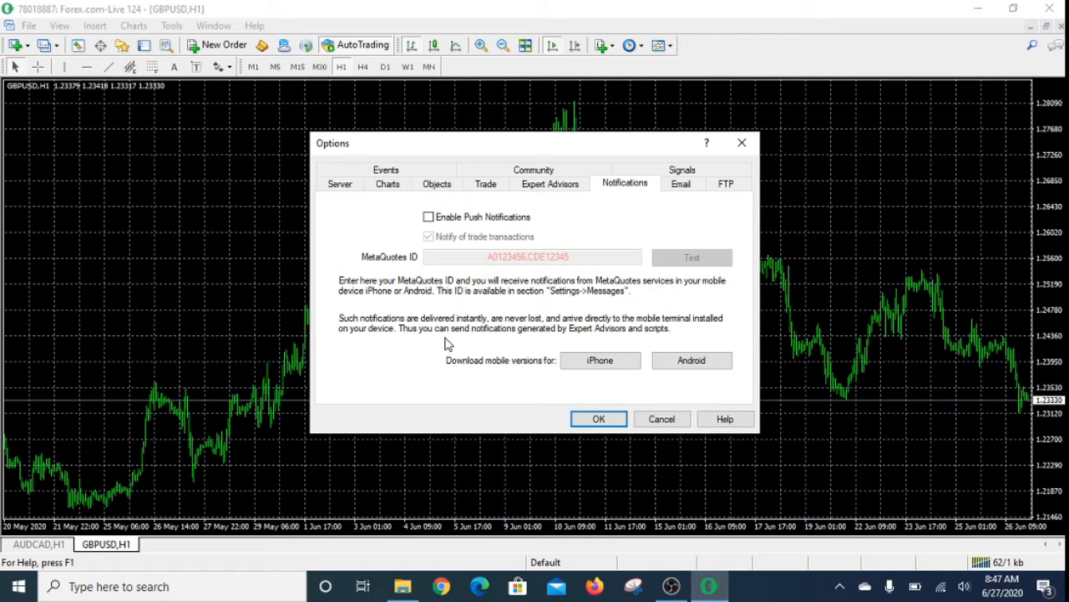
pyautogui.moveTo(508, 337)
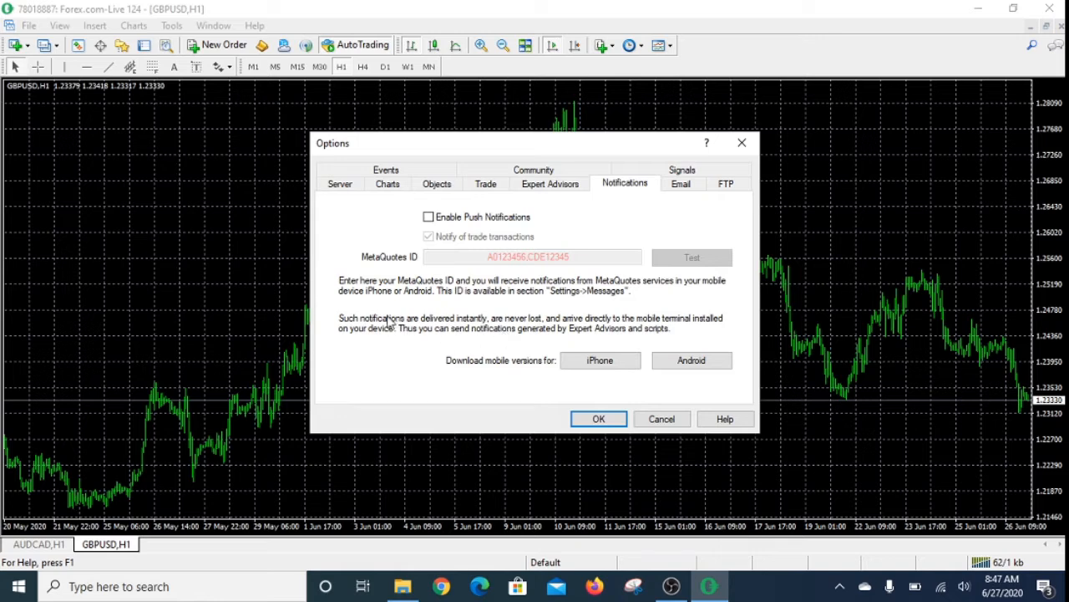
pyautogui.moveTo(387, 321)
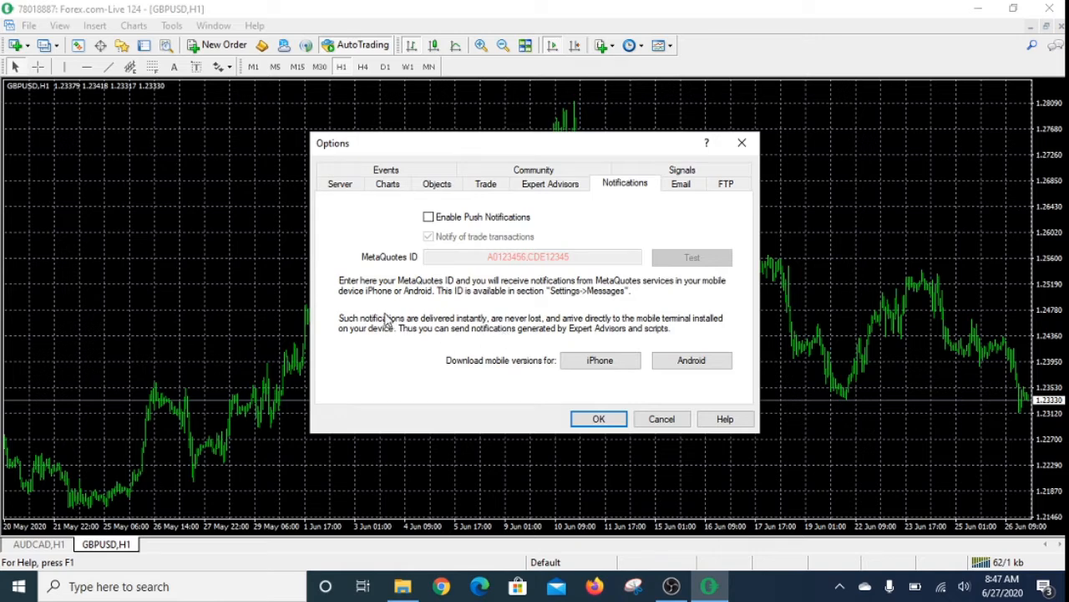
pyautogui.moveTo(454, 261)
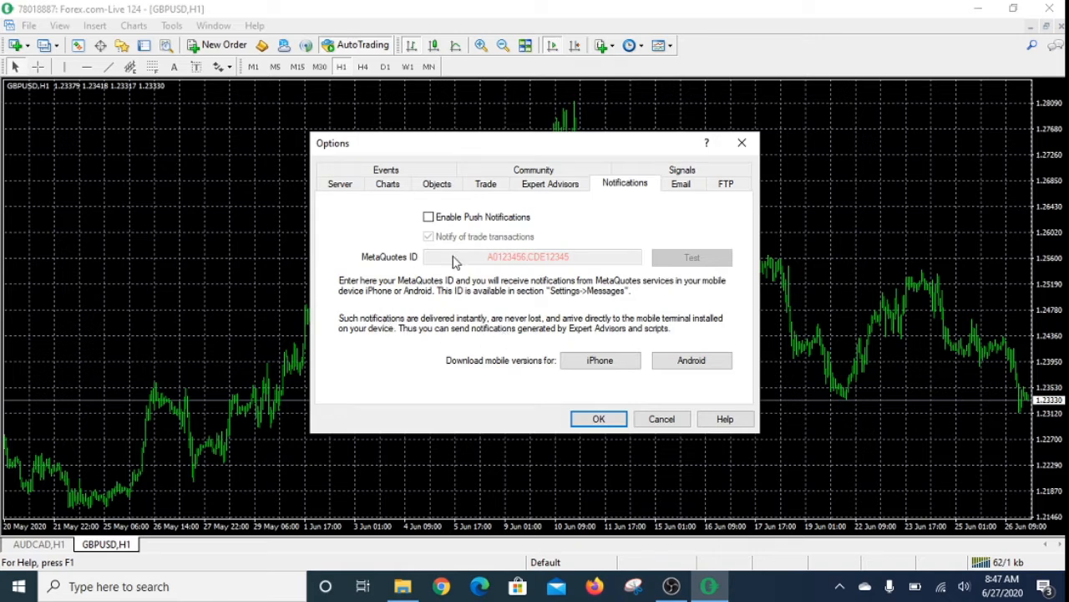
pyautogui.moveTo(527, 327)
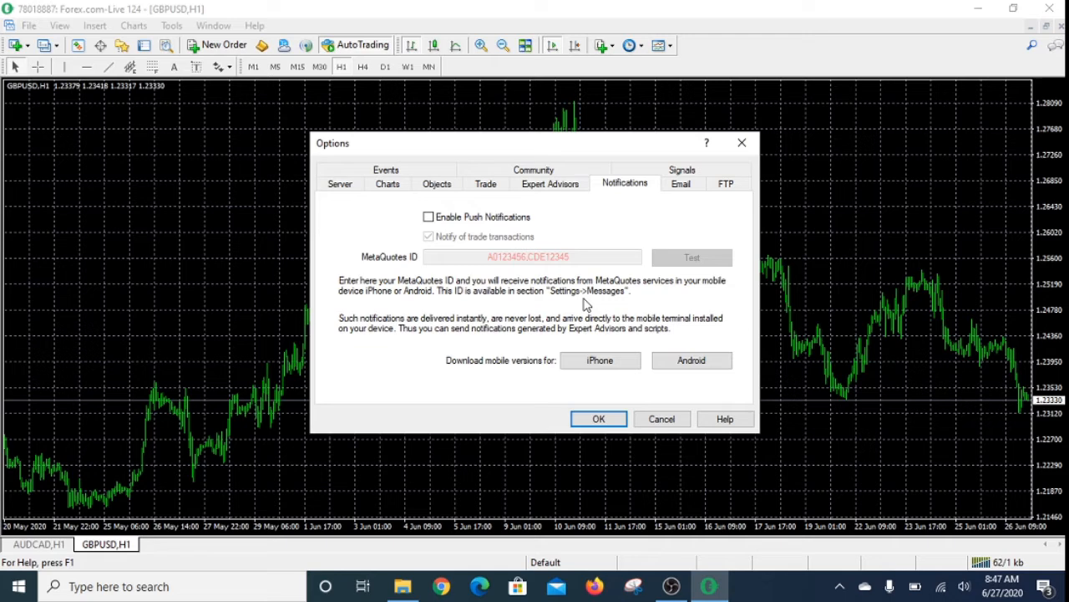
pyautogui.moveTo(671, 314)
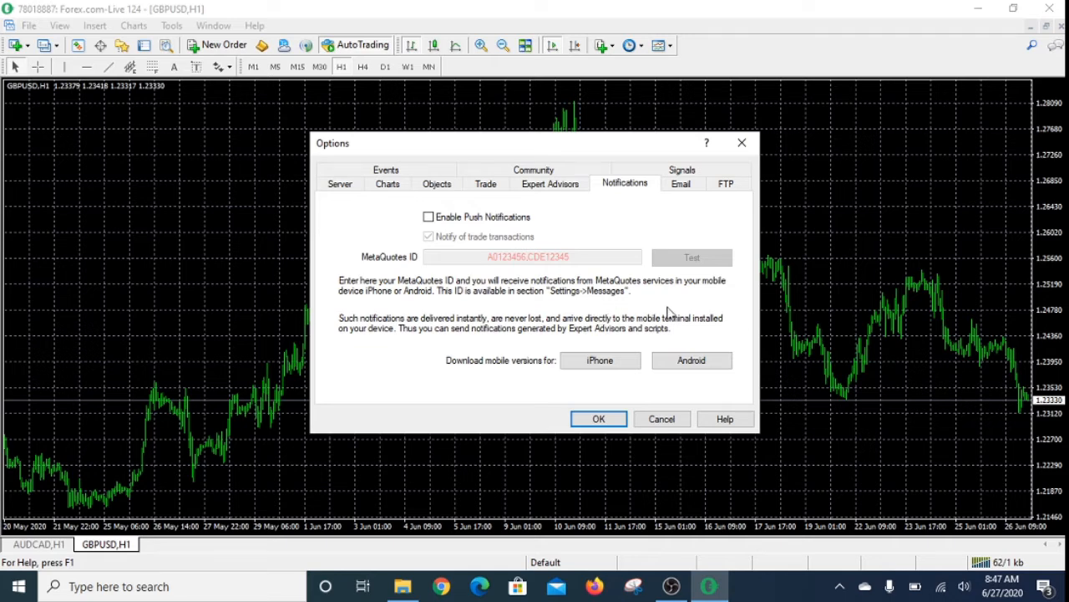
pyautogui.moveTo(700, 441)
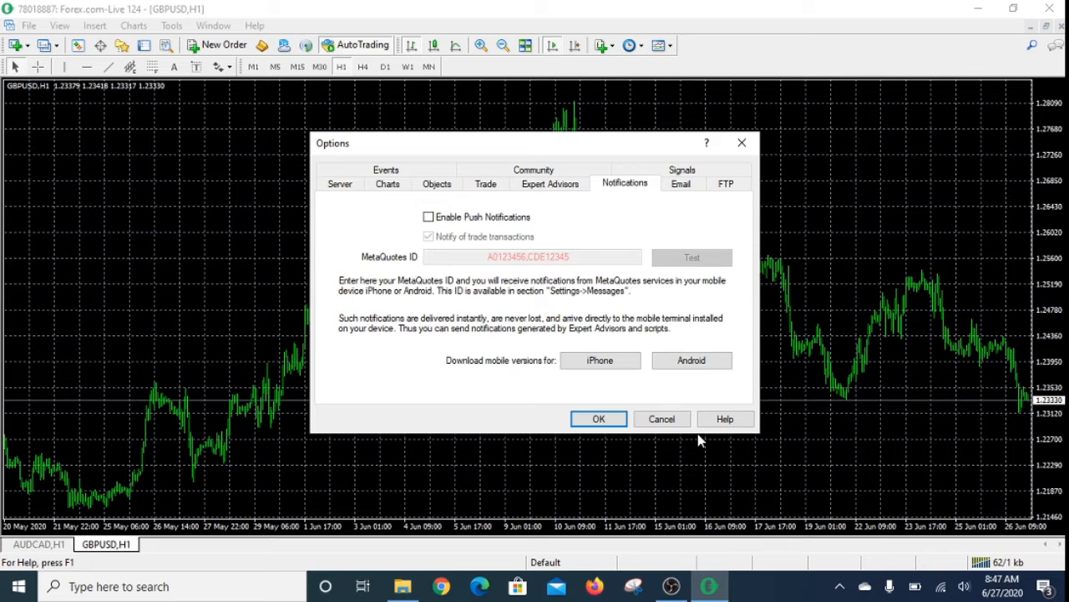
pyautogui.moveTo(488, 352)
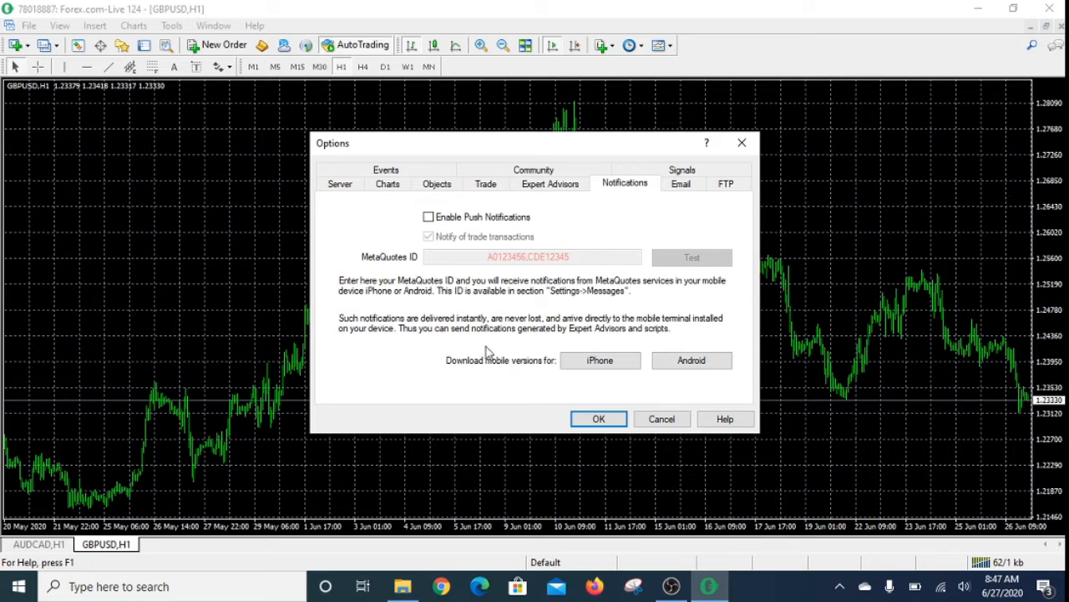
pyautogui.moveTo(660, 548)
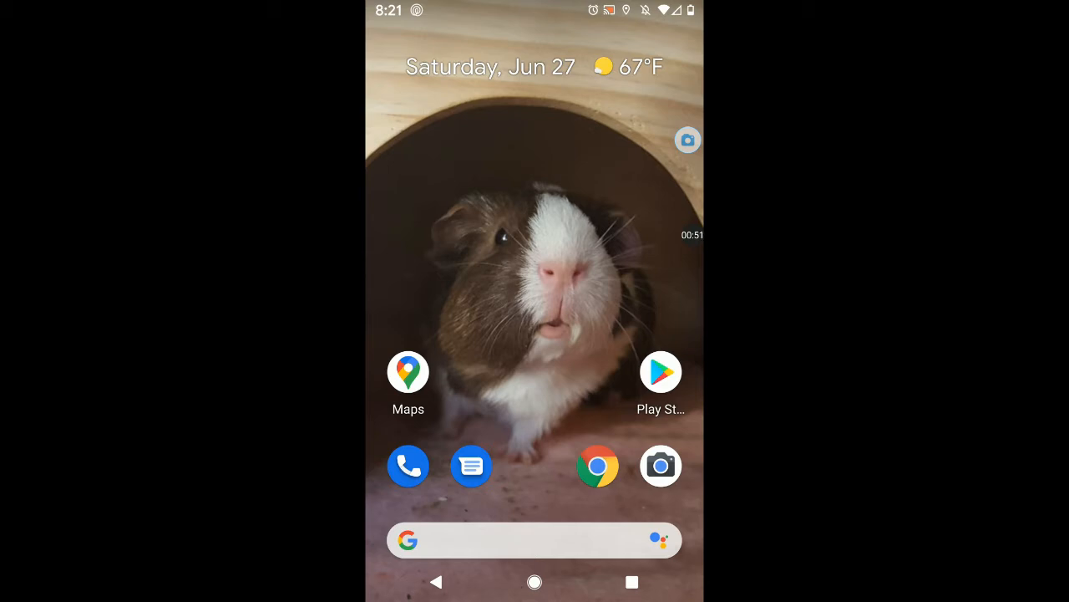
# Search the Play Store for 'metatrader' to find the MetaTrader 4 Forex Trading listing
pyautogui.click(660, 371)
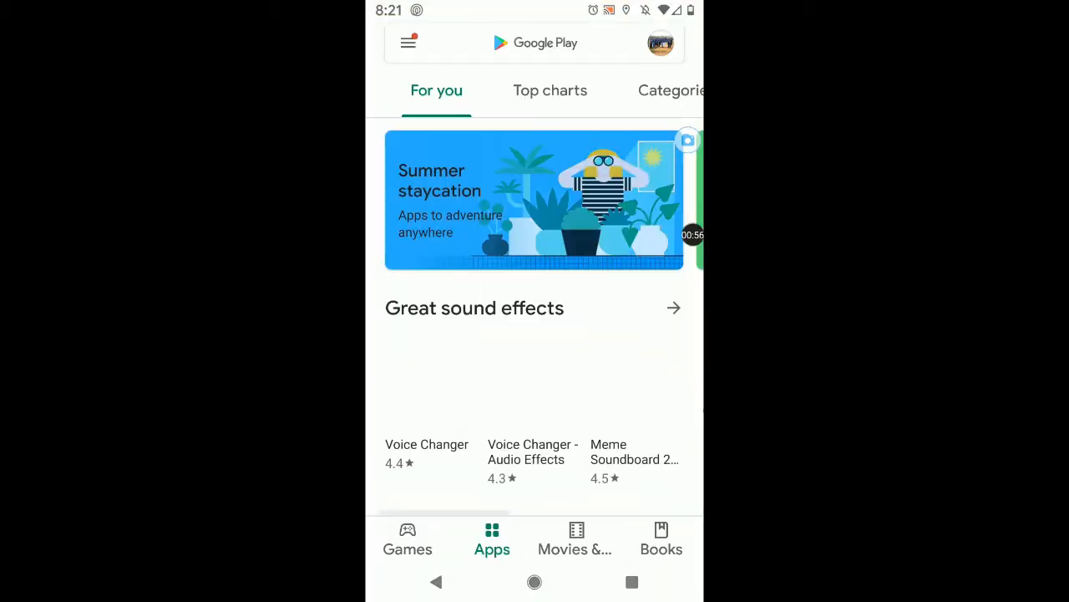
pyautogui.click(535, 43)
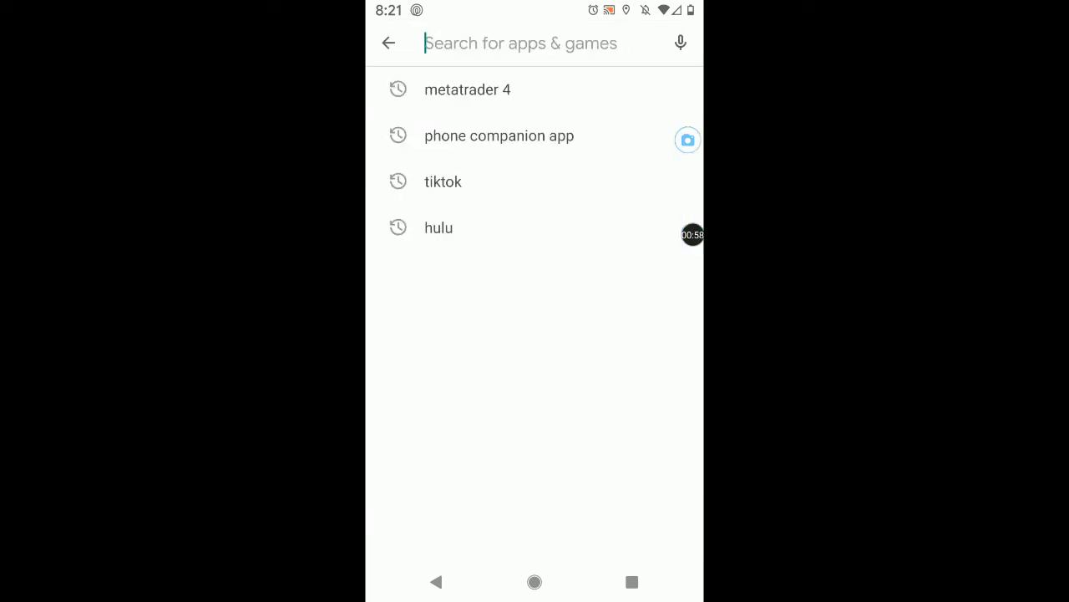
pyautogui.click(521, 44)
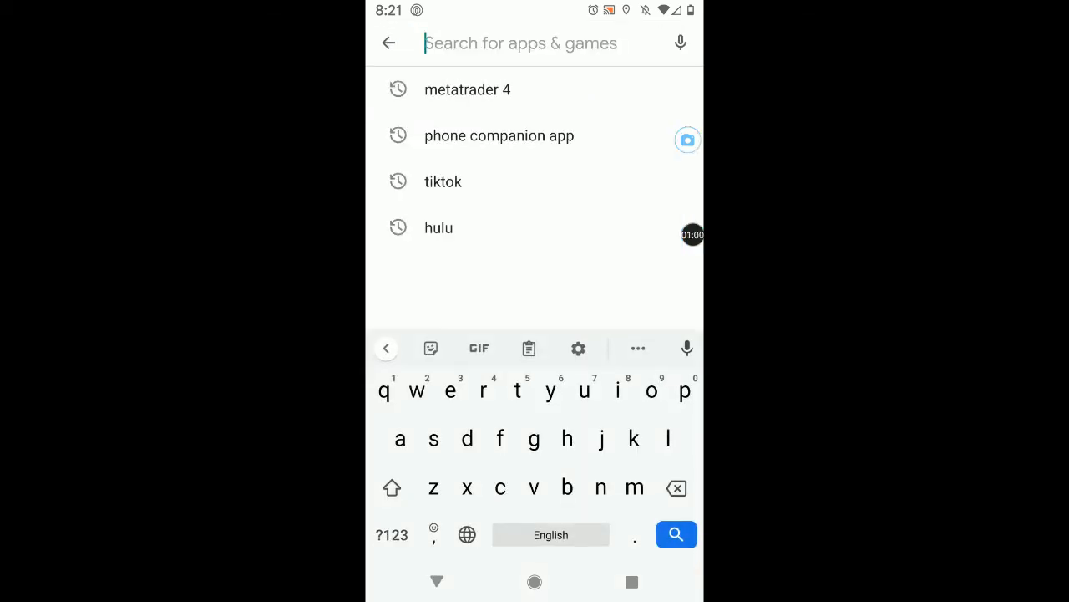
pyautogui.write('metatra')
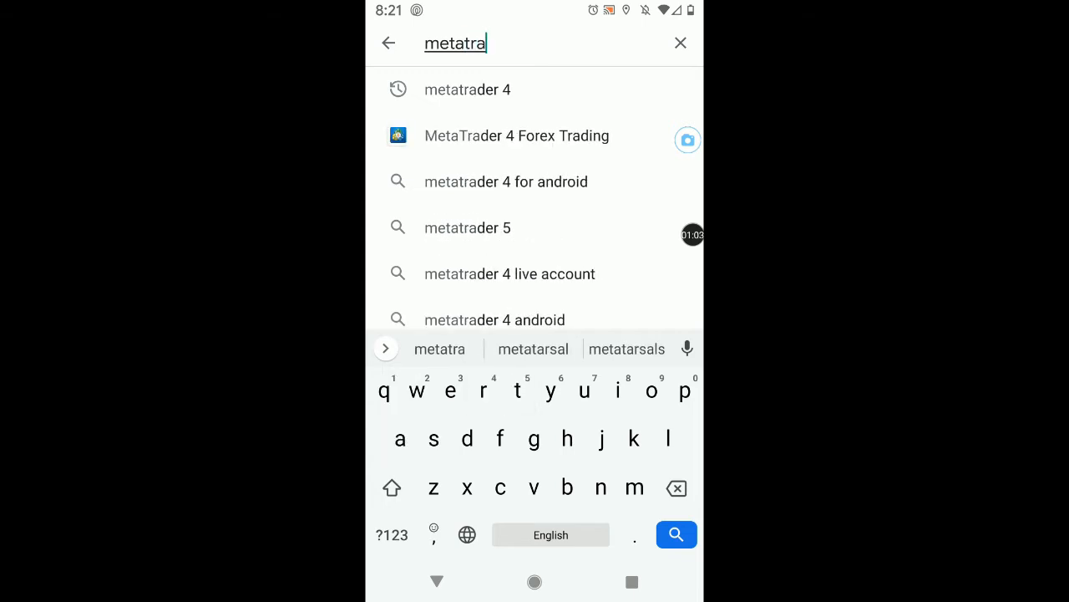
pyautogui.write('de')
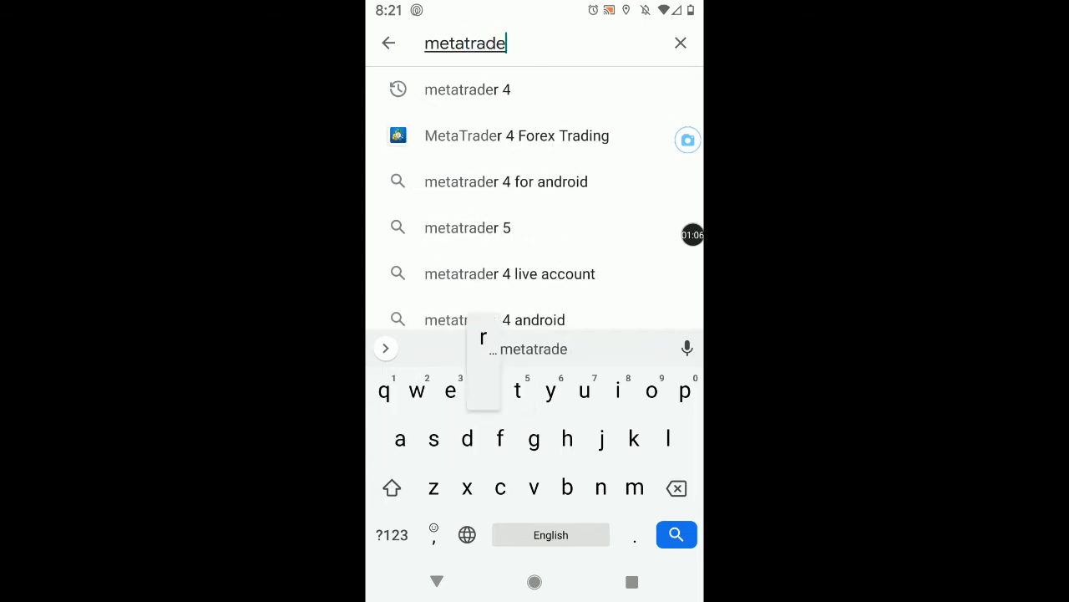
pyautogui.write('r')
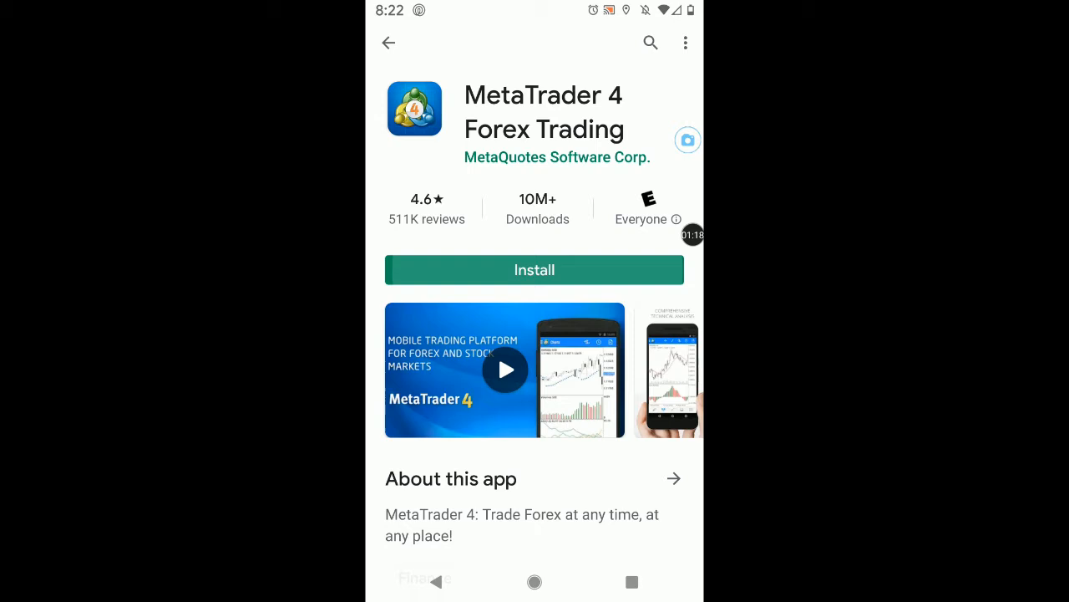
# Install MetaTrader 4 Forex Trading and launch the freshly installed app
pyautogui.click(535, 269)
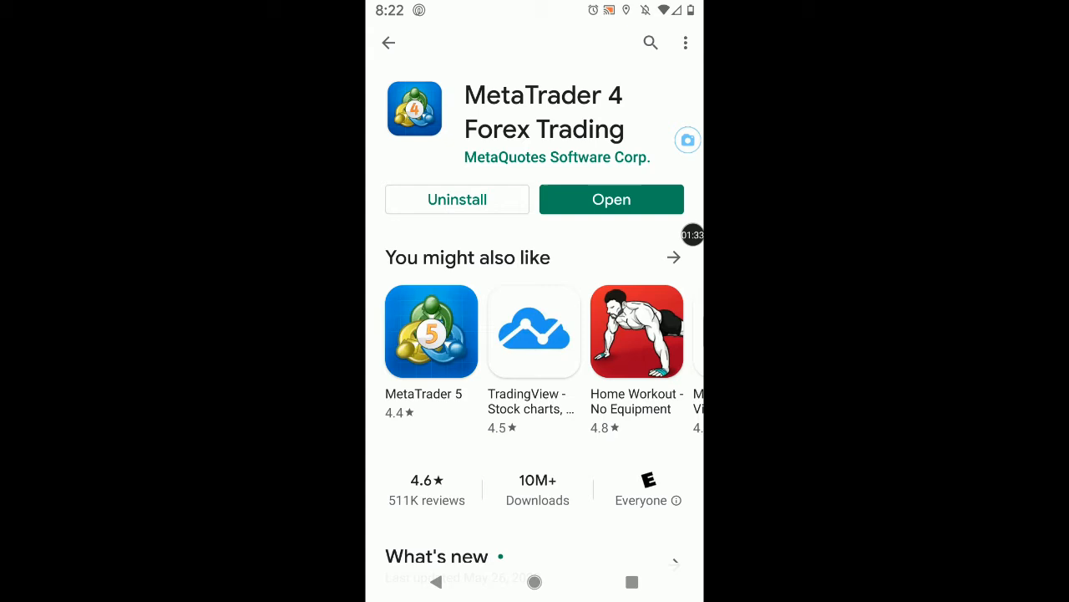
pyautogui.click(611, 199)
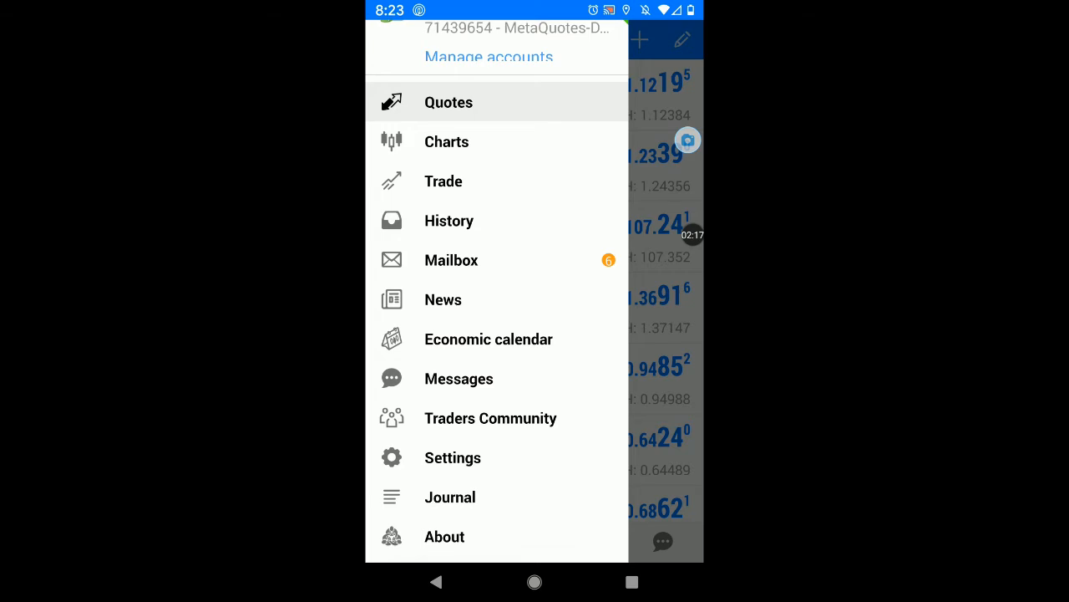
pyautogui.click(452, 458)
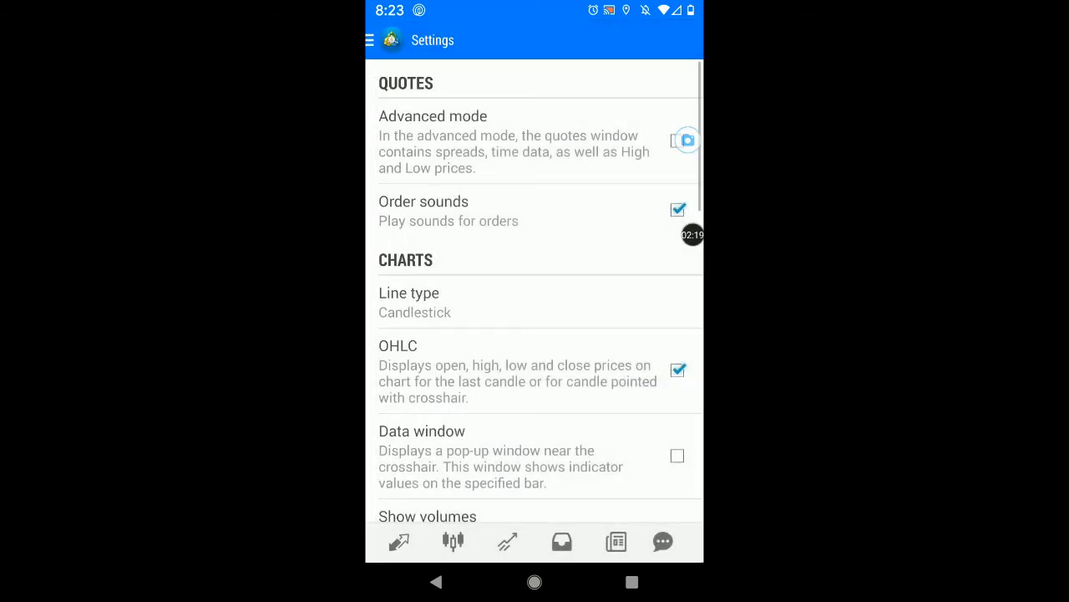
pyautogui.scroll(-3)
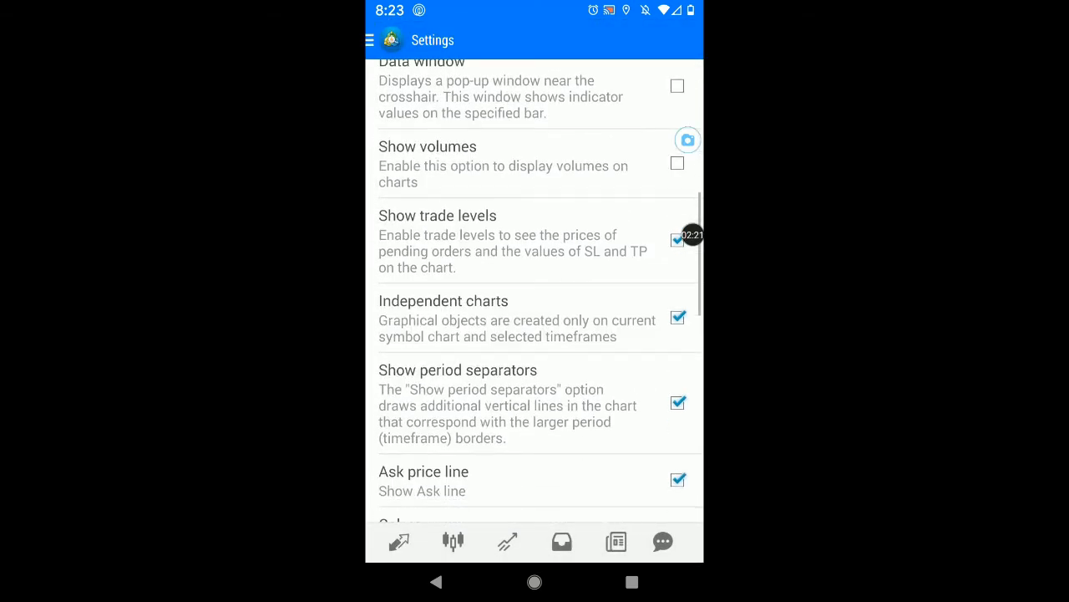
pyautogui.scroll(-3)
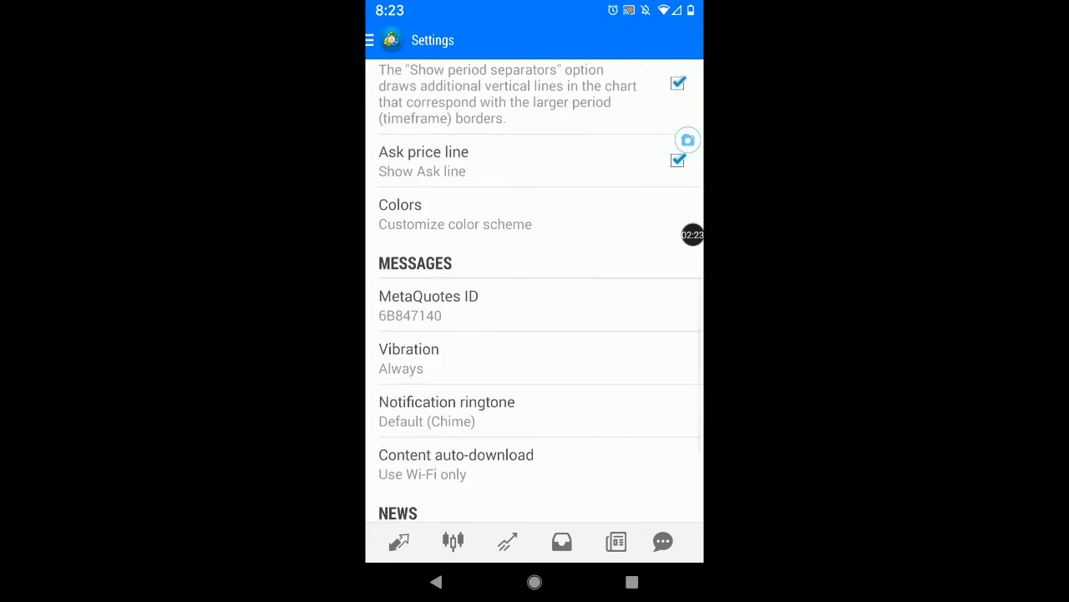
pyautogui.click(428, 304)
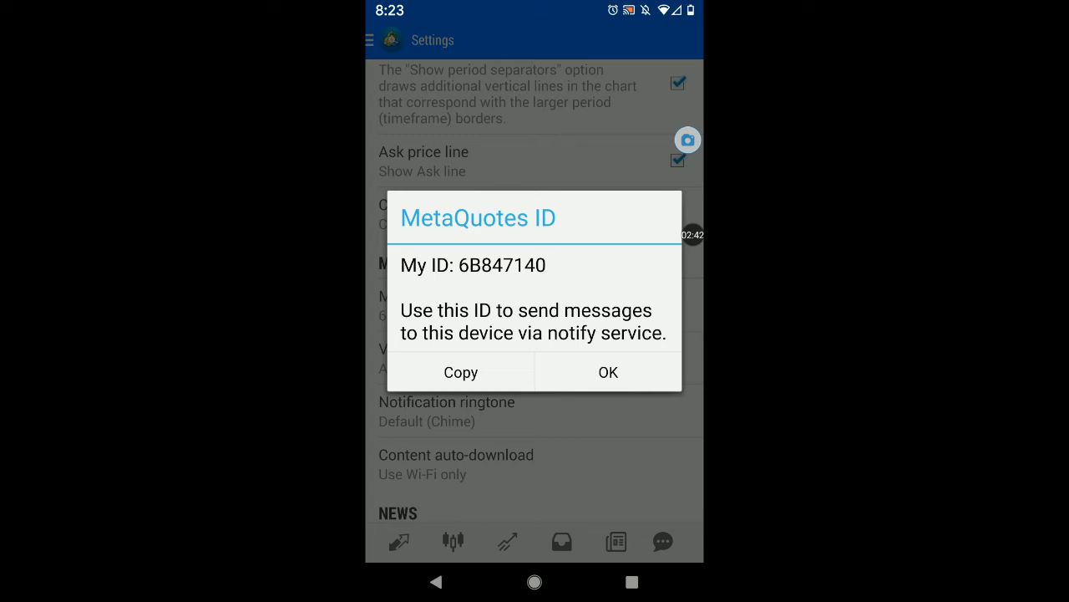
pyautogui.click(608, 371)
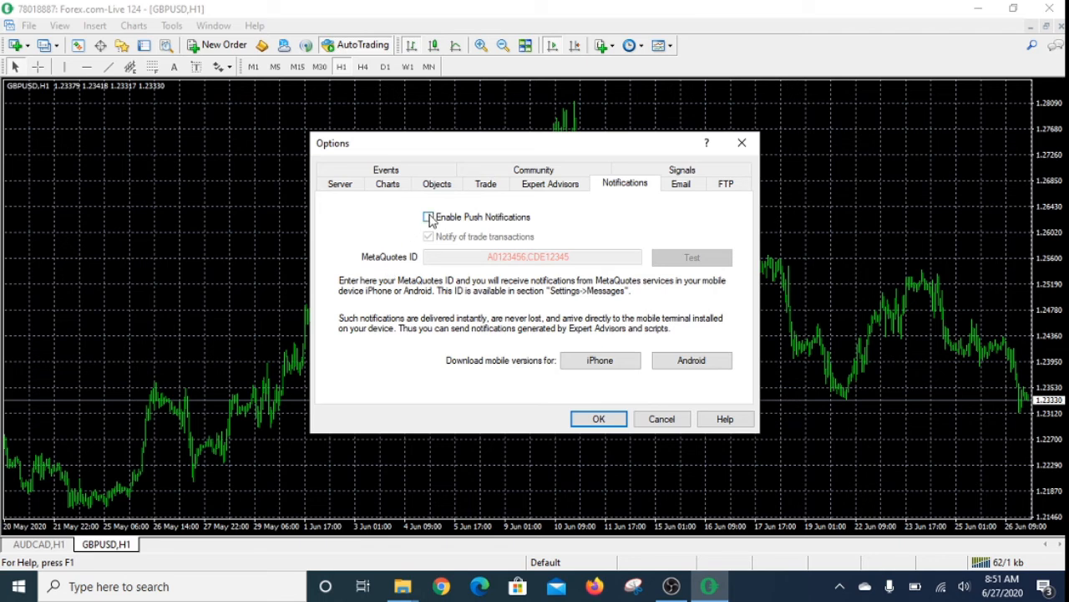
pyautogui.click(428, 217)
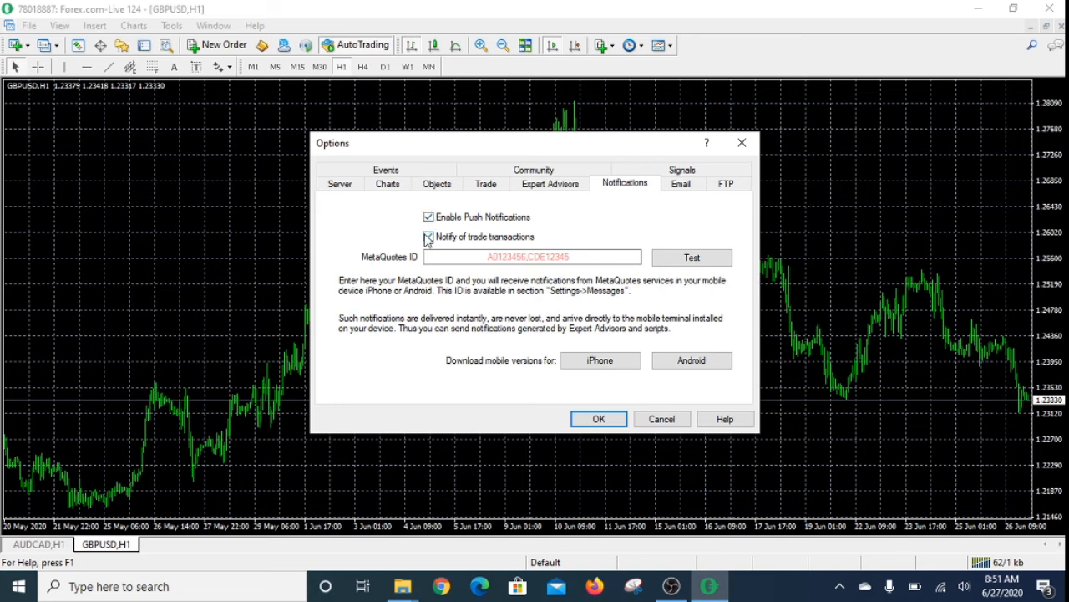
pyautogui.click(428, 237)
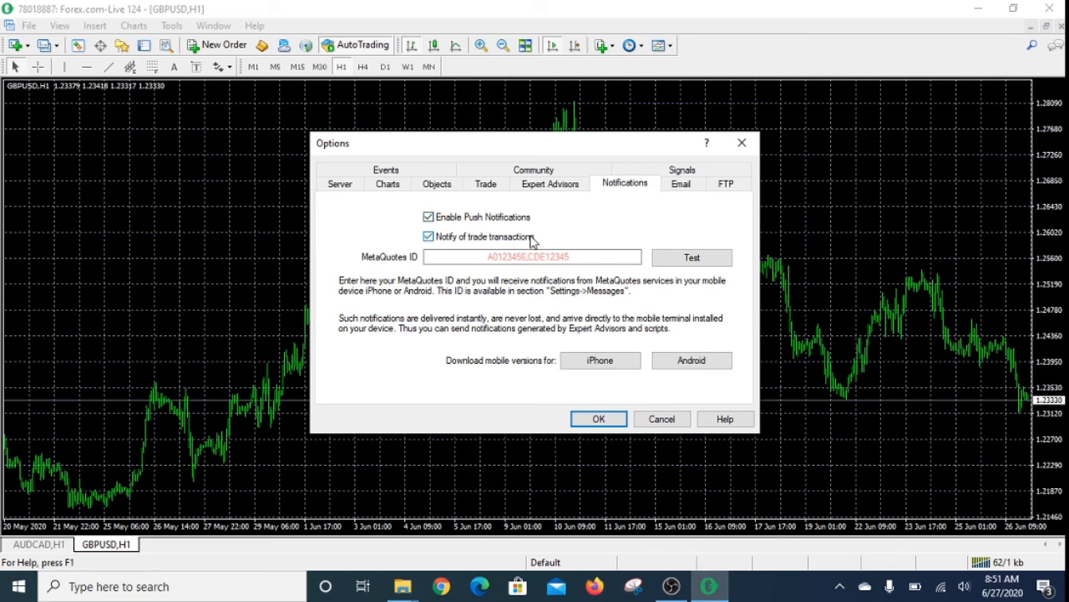
pyautogui.moveTo(435, 247)
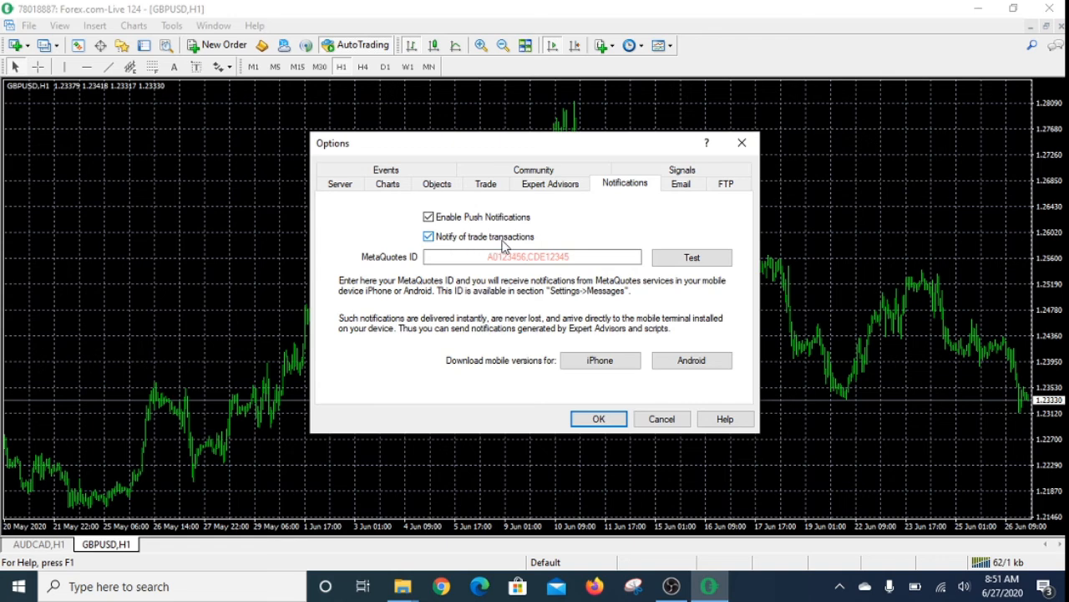
pyautogui.moveTo(530, 243)
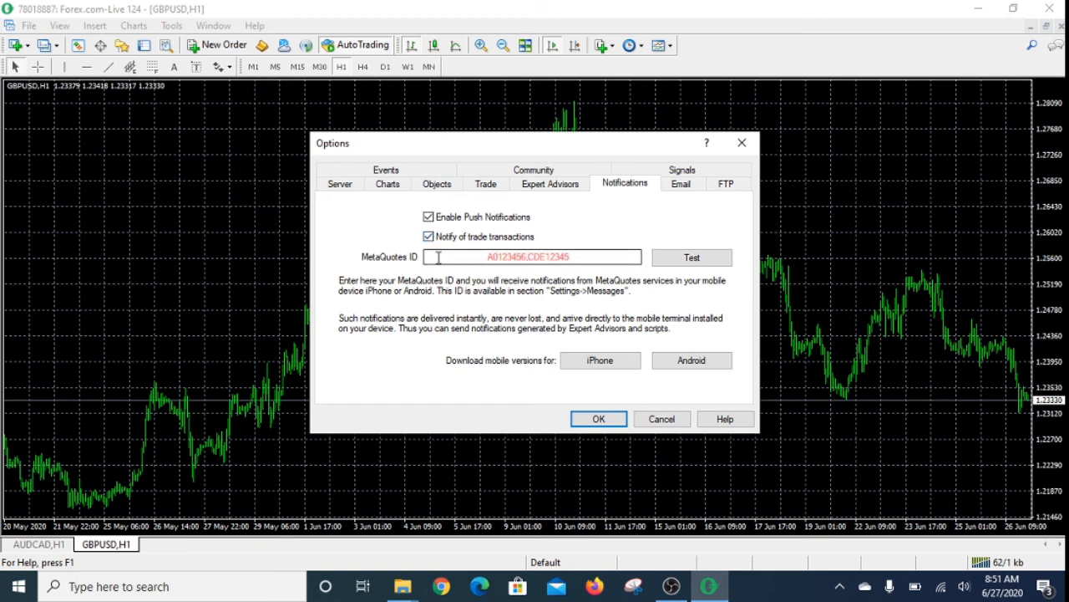
pyautogui.click(531, 258)
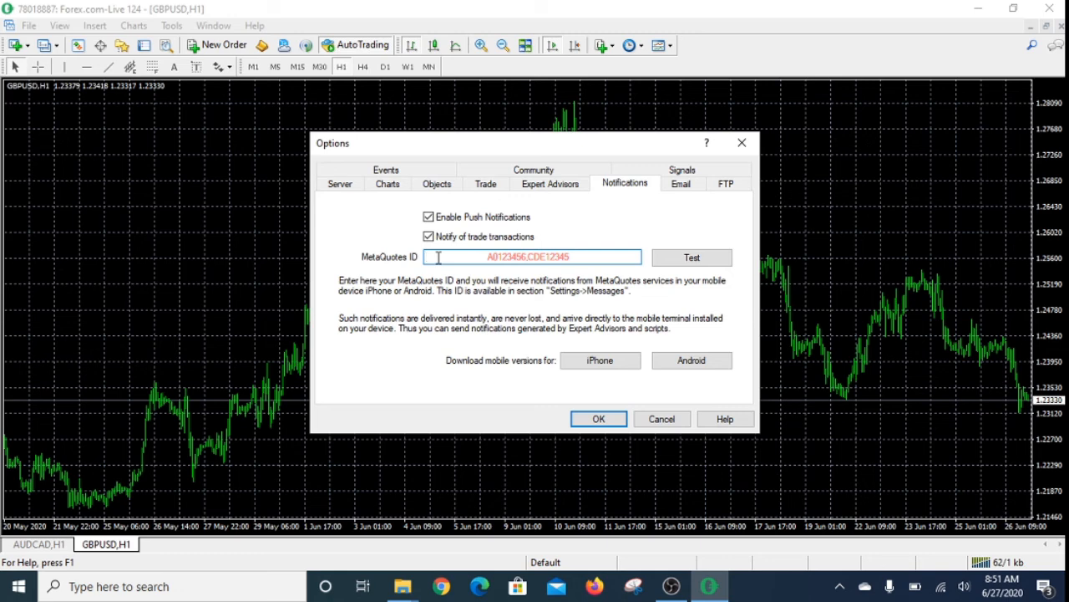
pyautogui.write('6B84')
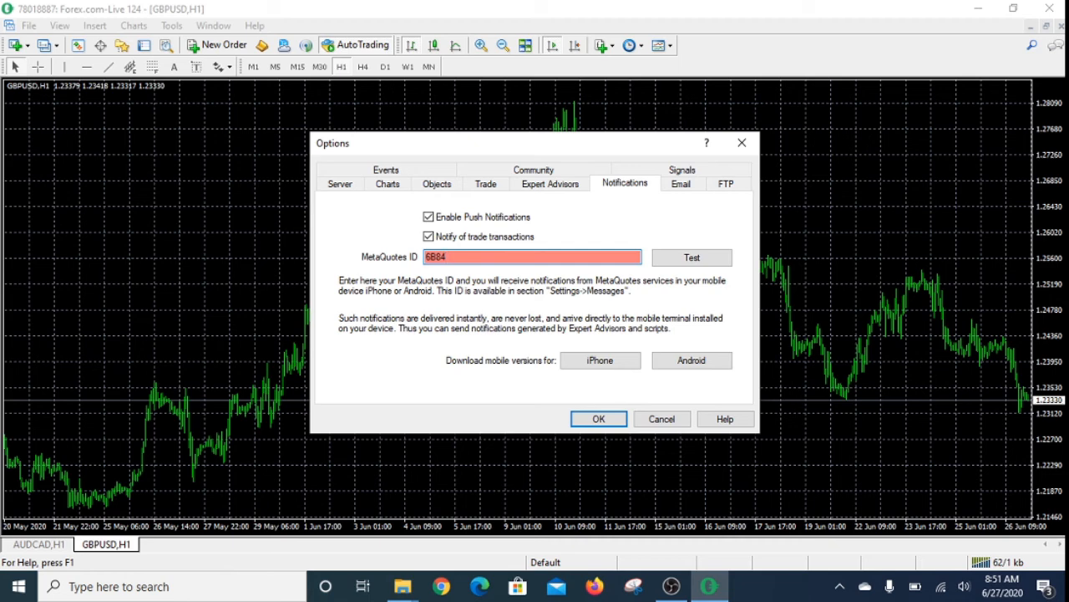
pyautogui.write('7140')
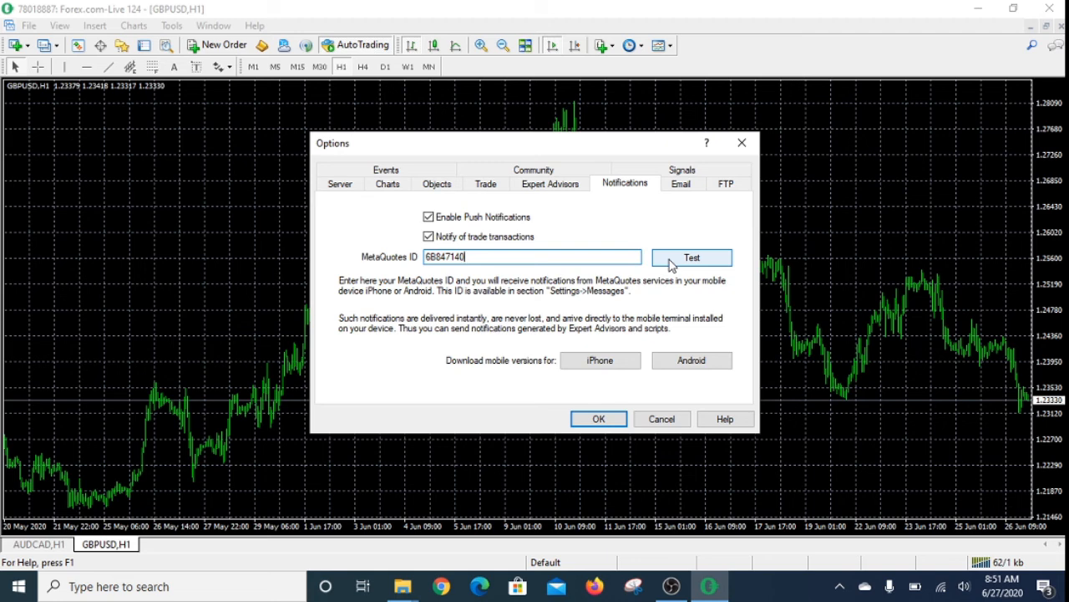
# Queue a test notification to the phone, acknowledge it, and save the Options settings
pyautogui.click(692, 257)
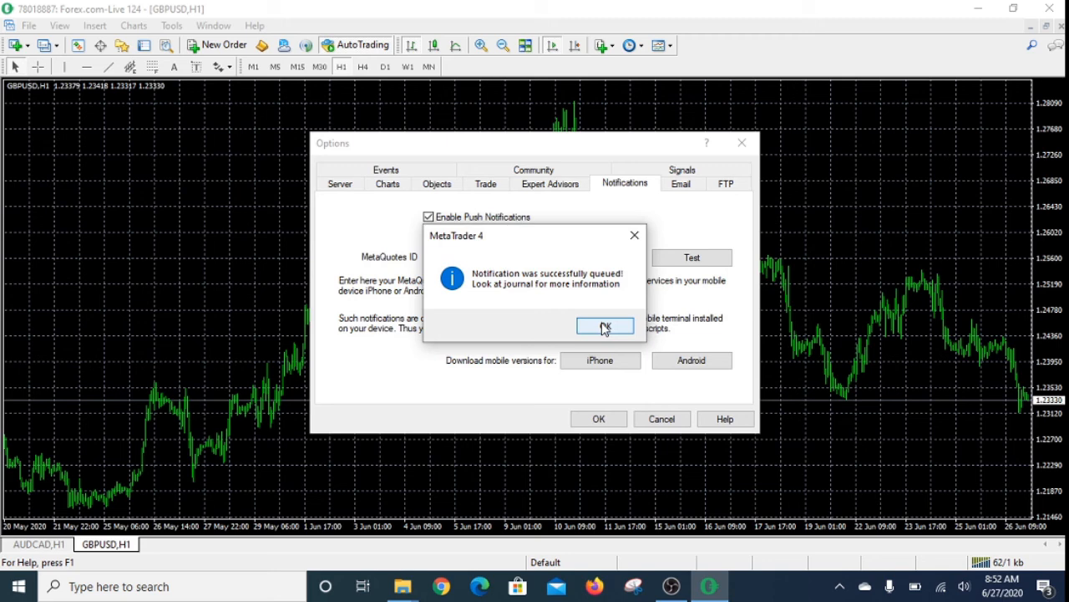
pyautogui.click(605, 325)
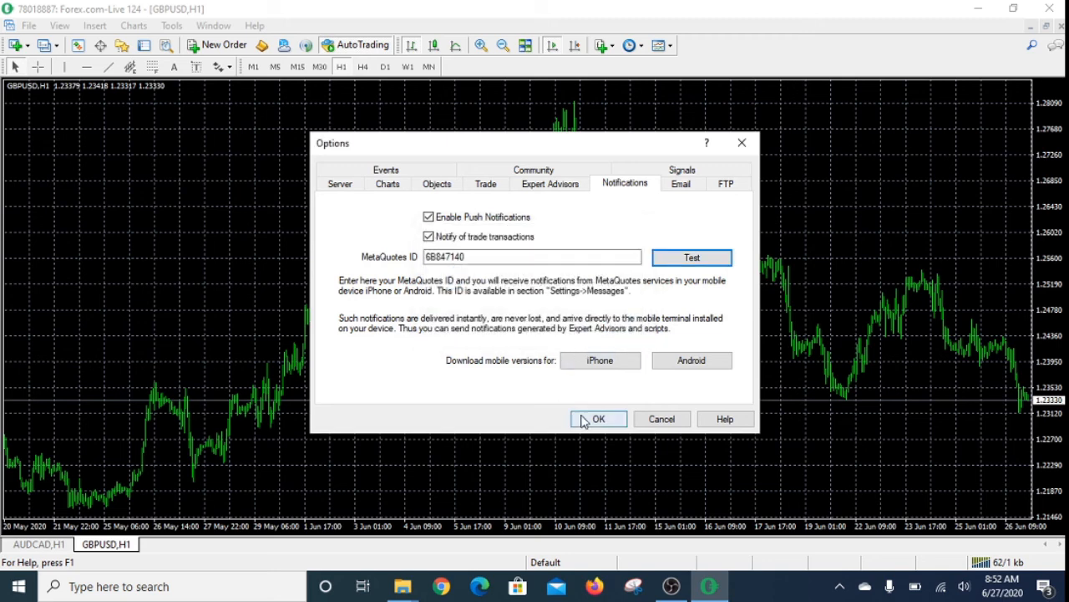
pyautogui.click(598, 418)
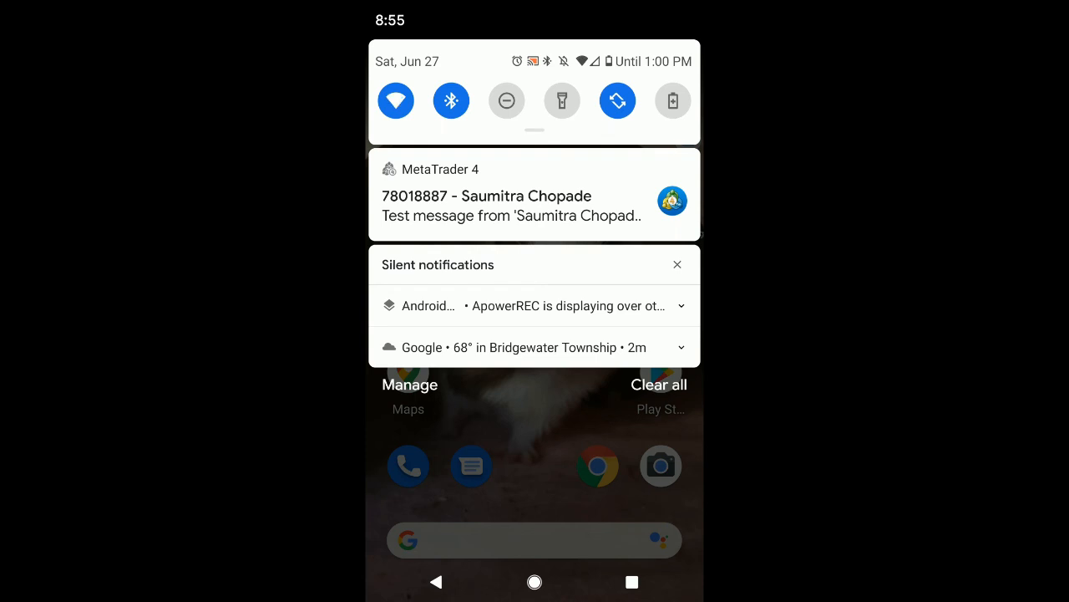
# Open the desktop's test message from the phone notification into the app's messages
pyautogui.click(534, 194)
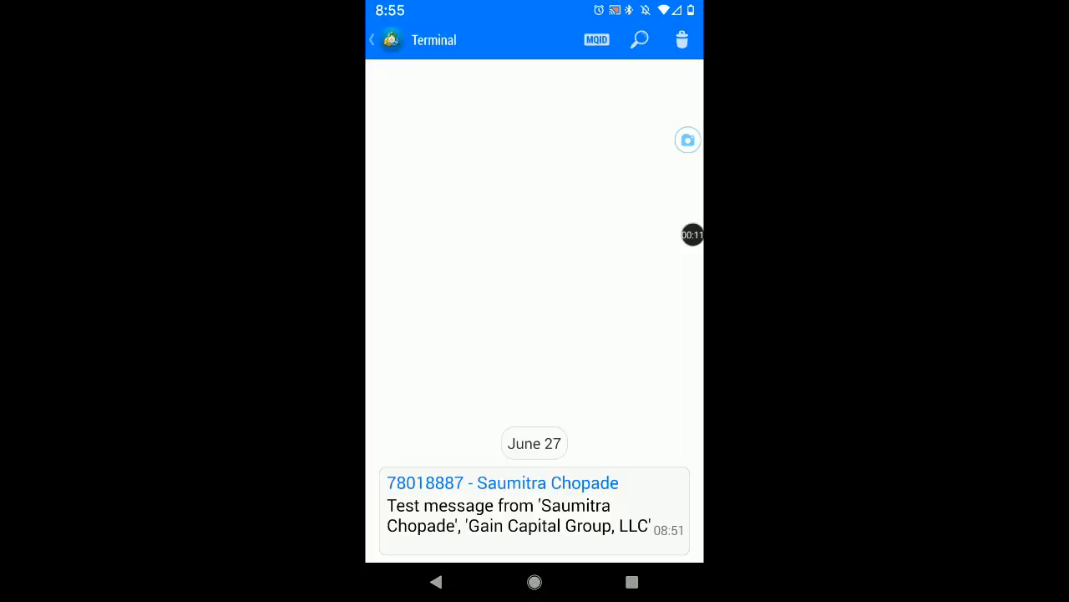